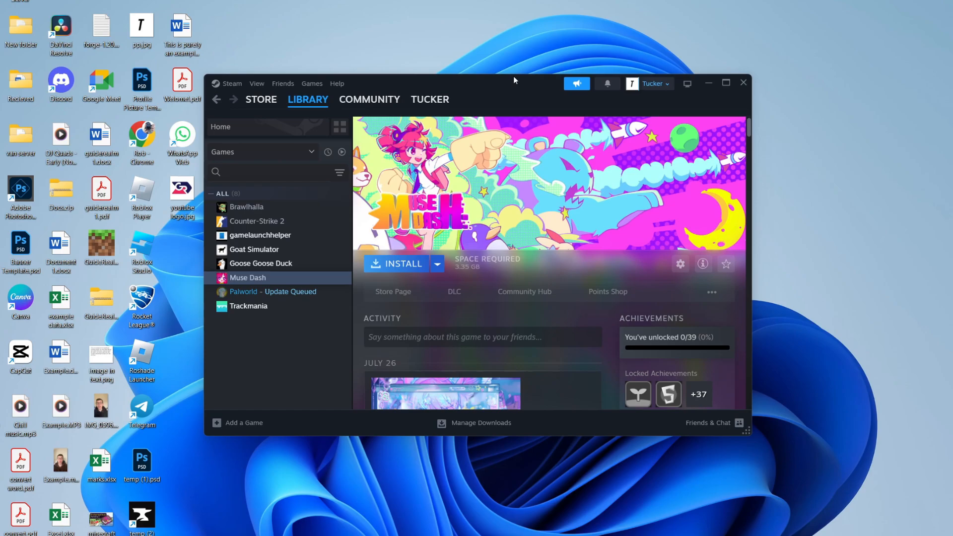
mouse_move(688, 83)
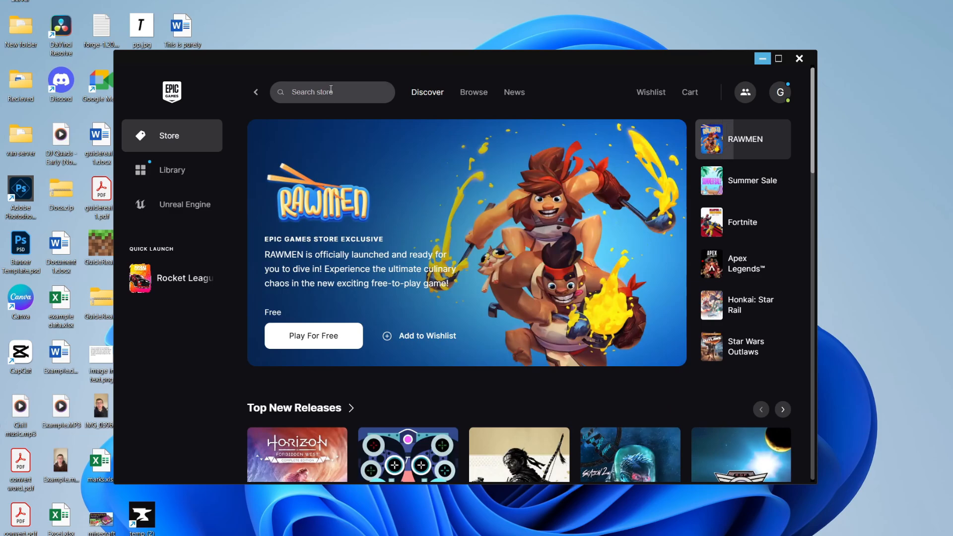
- Search the store for 'rocket lea' then switch to the owned-games Library listing Rocket League
text(rocket lea)
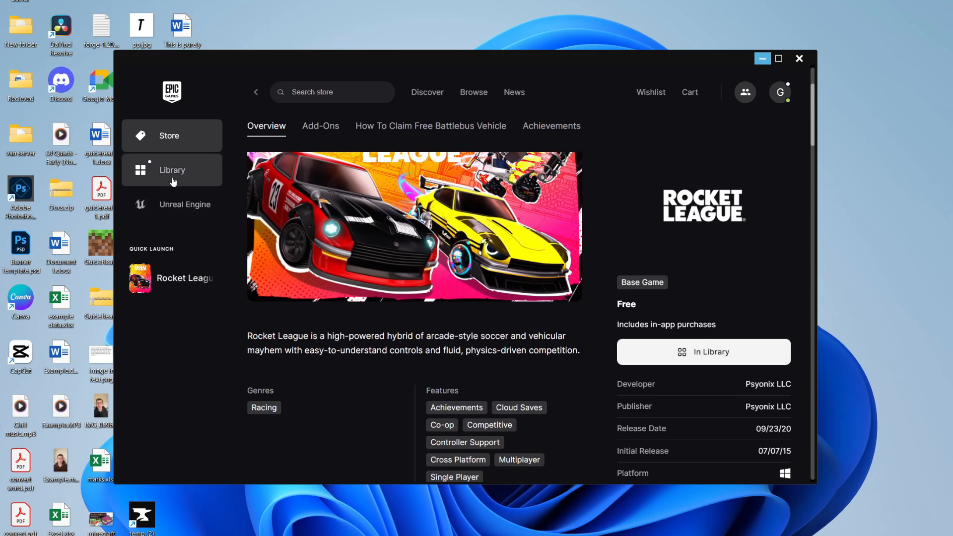
click(171, 170)
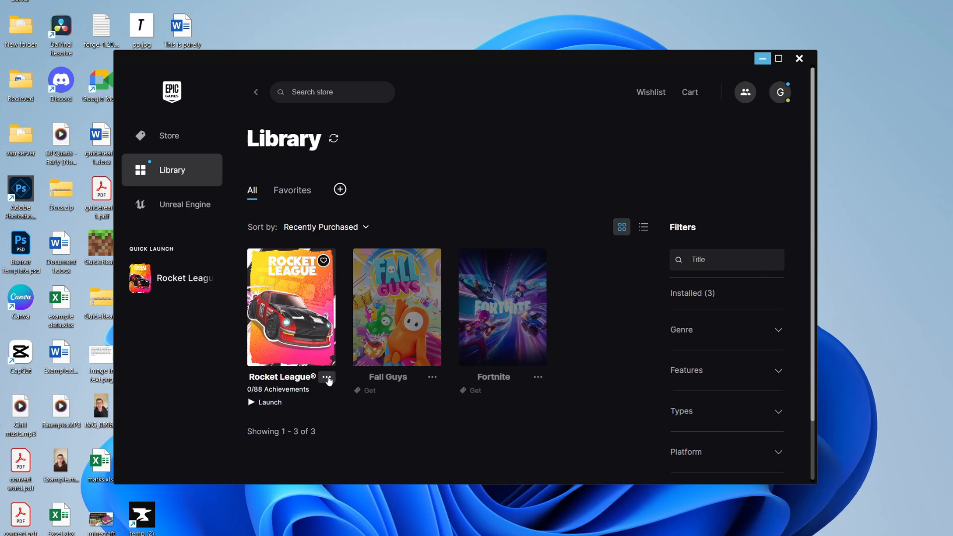
- Bring up Rocket League's Manage settings from its options menu
click(328, 378)
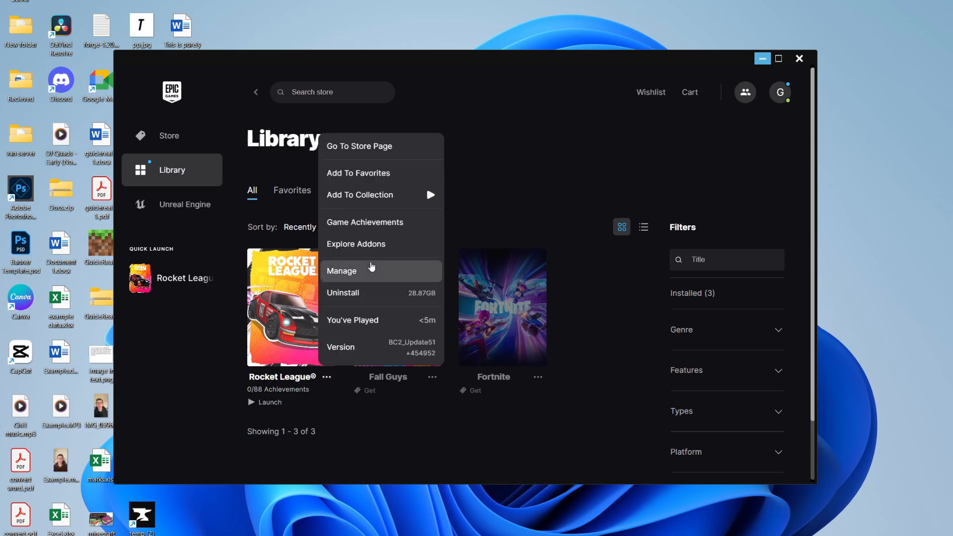
click(341, 270)
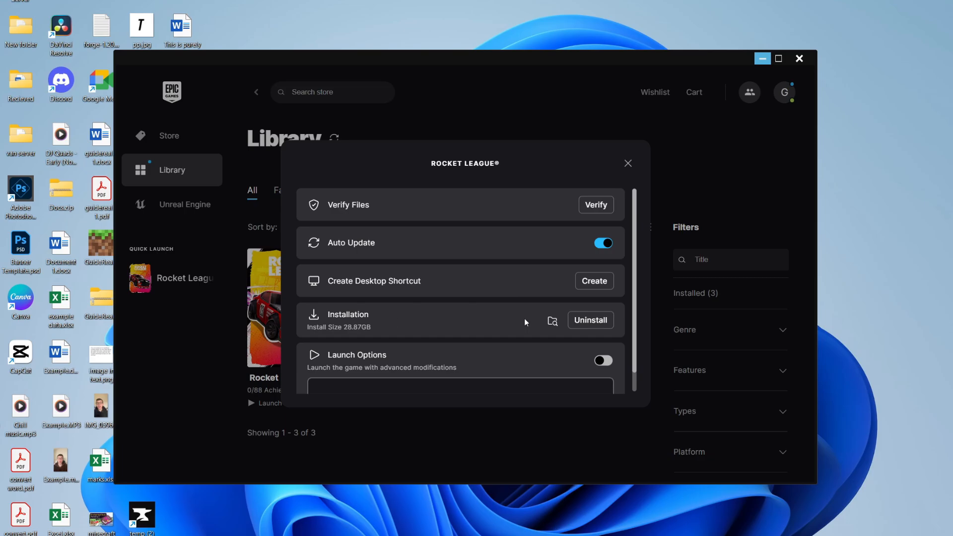
mouse_move(551, 320)
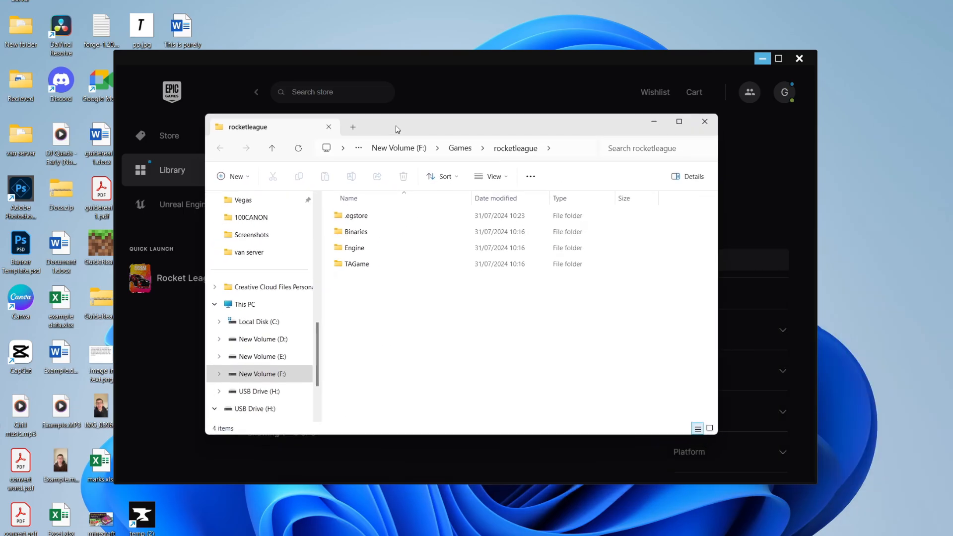
- Locate RocketLeague.exe in Binaries\Win64 and copy that folder's path from the address bar
click(355, 231)
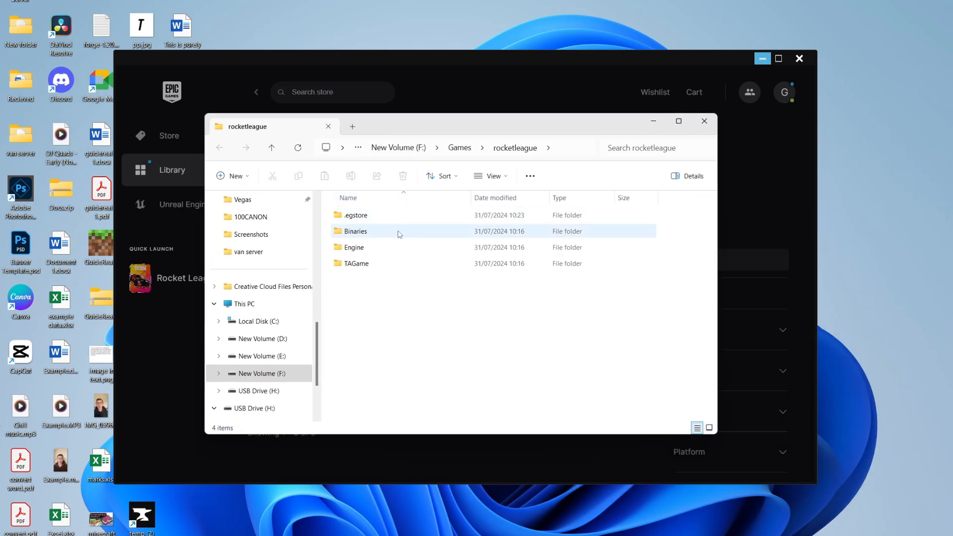
double_click(356, 231)
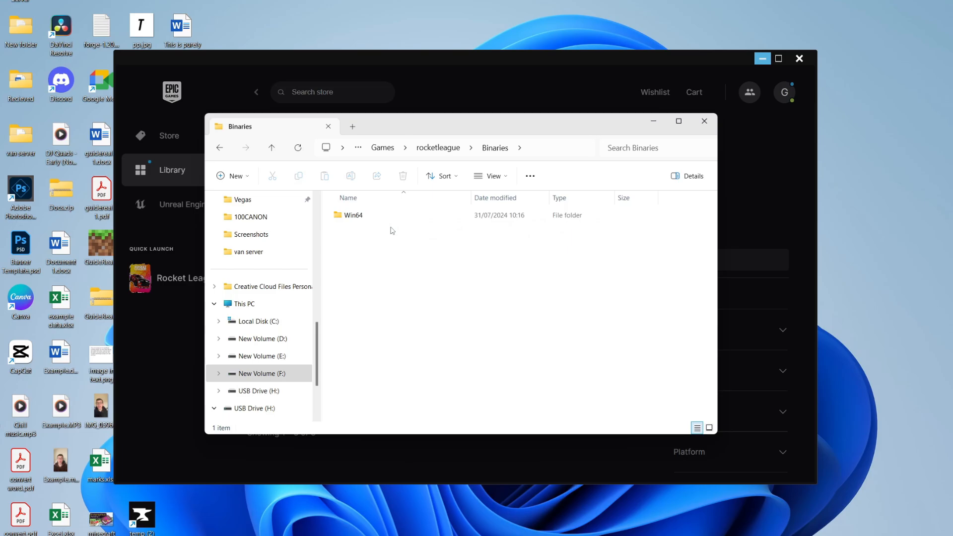
double_click(354, 215)
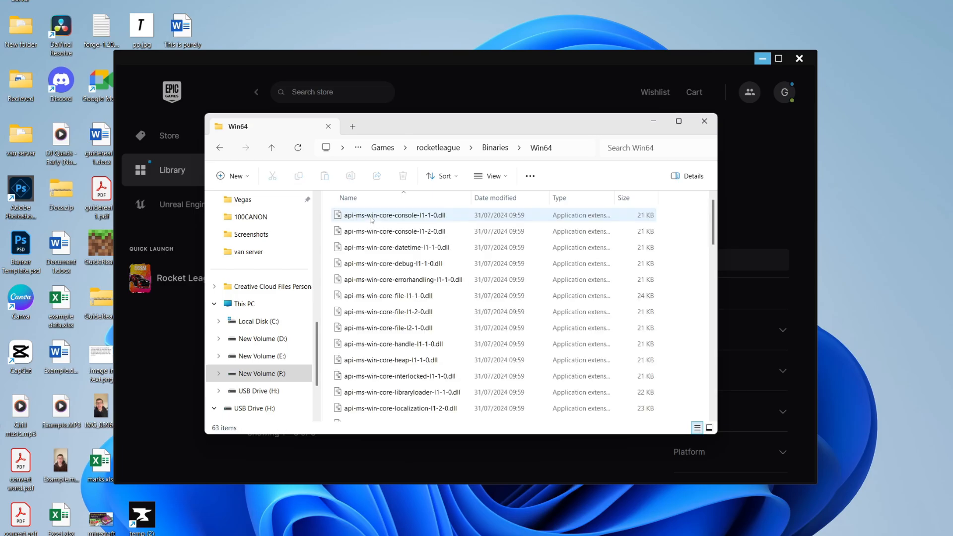
scroll(down, 3)
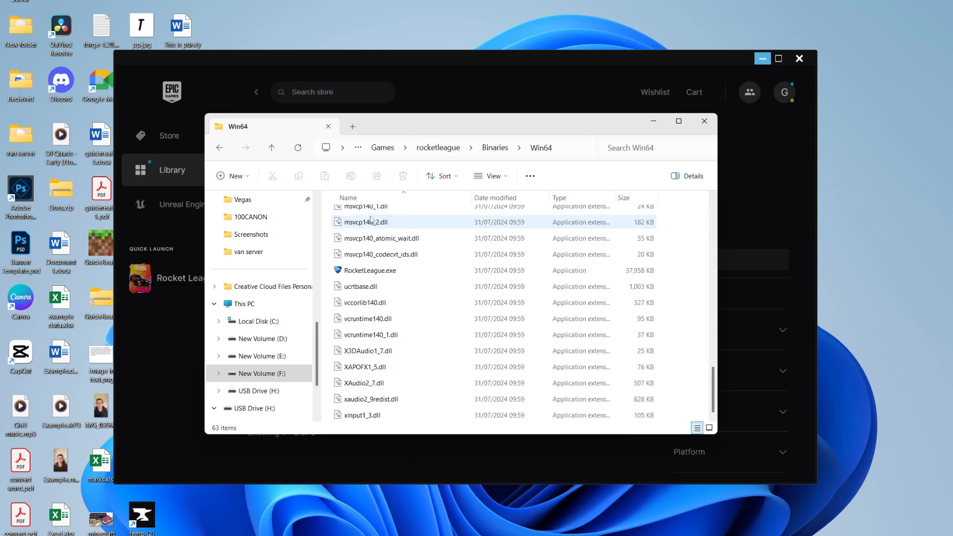
mouse_move(416, 274)
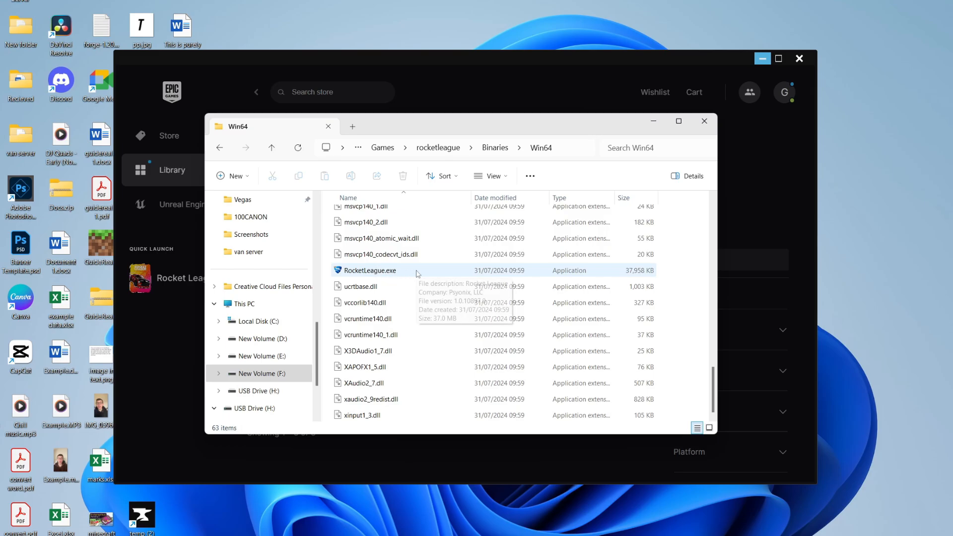
click(367, 270)
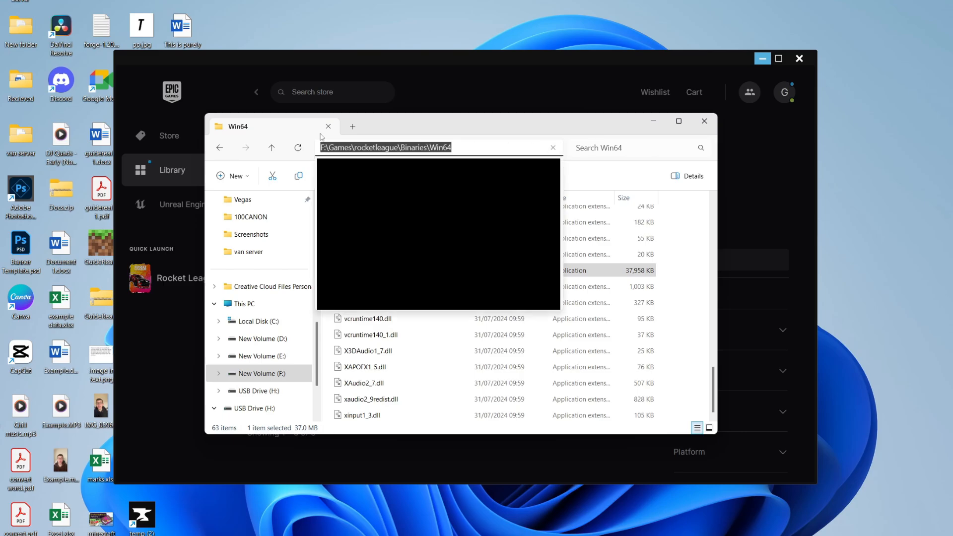
right_click(386, 147)
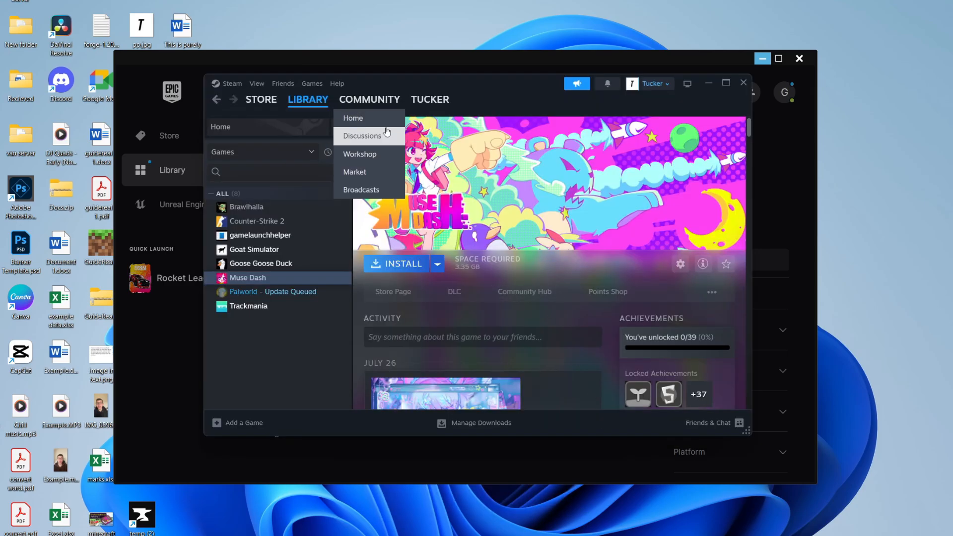
- Start Add a Non-Steam Game and browse for the game's executable on disk
click(231, 423)
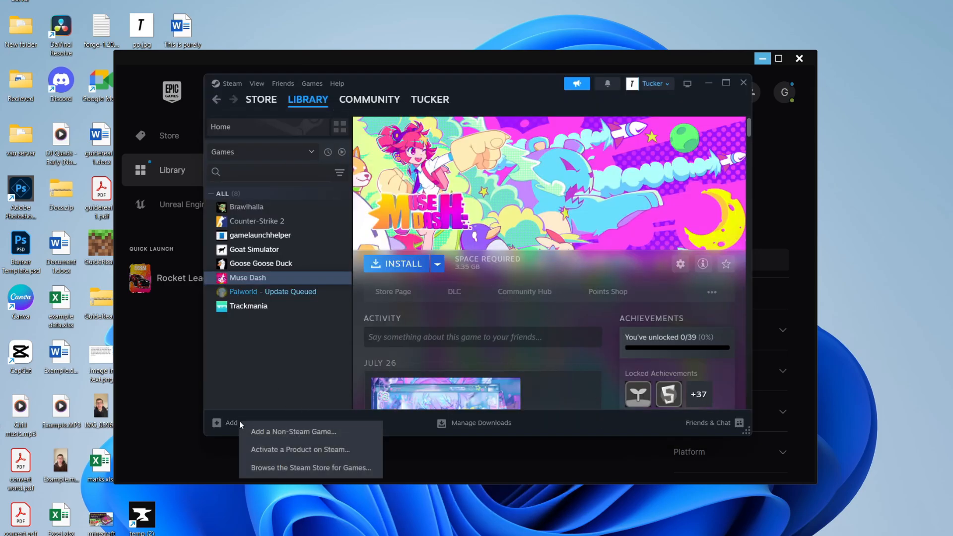
click(293, 432)
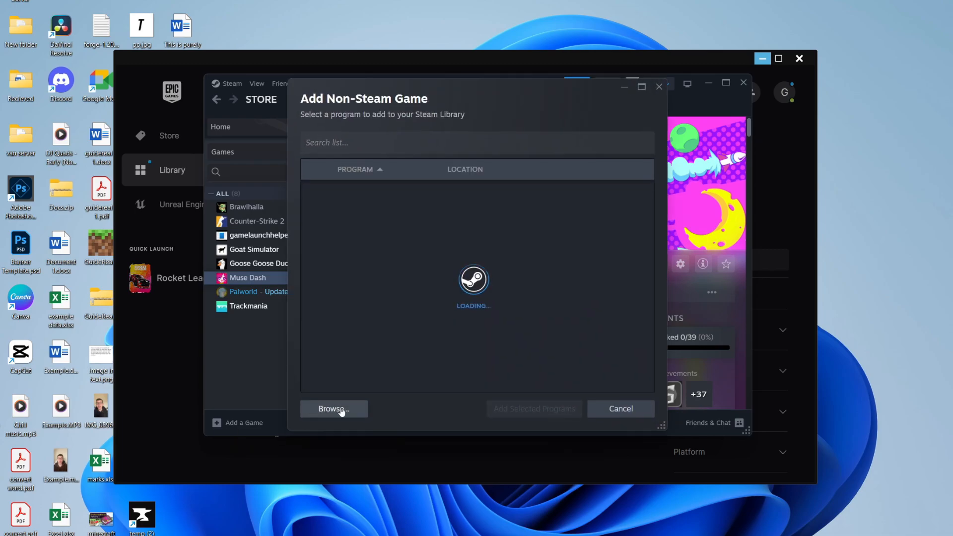
click(334, 408)
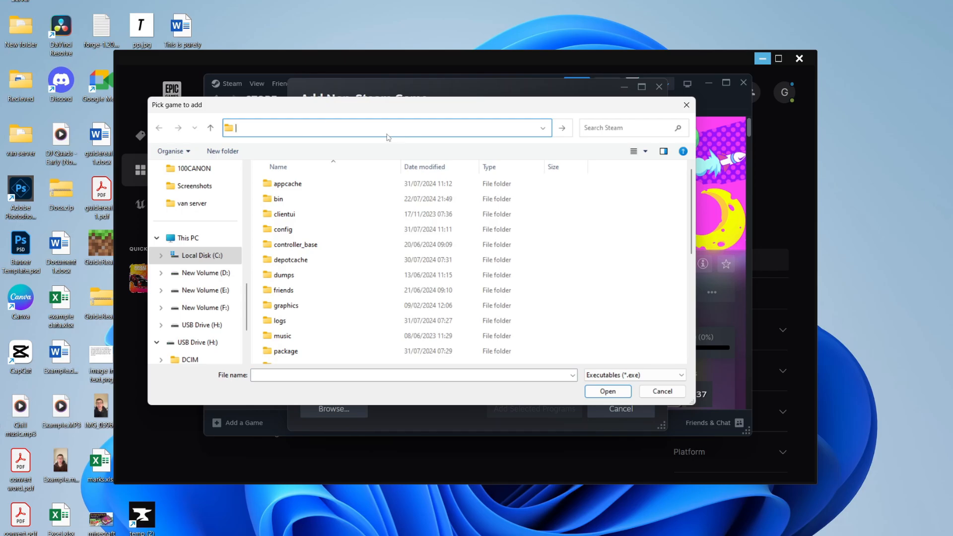
- Paste the F:\Games\rocketleague\Binaries\Win64 path and choose RocketLeague.exe as the program to add
right_click(386, 128)
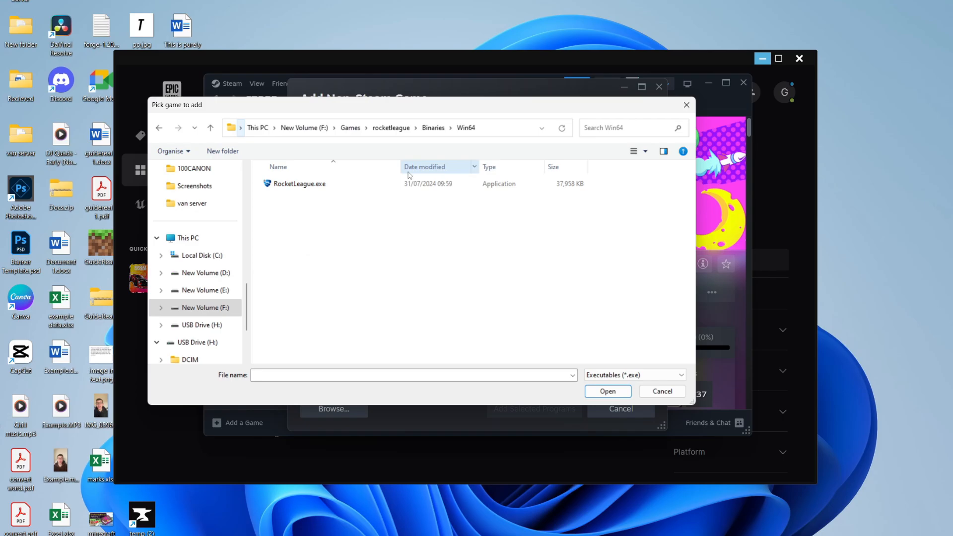
click(299, 183)
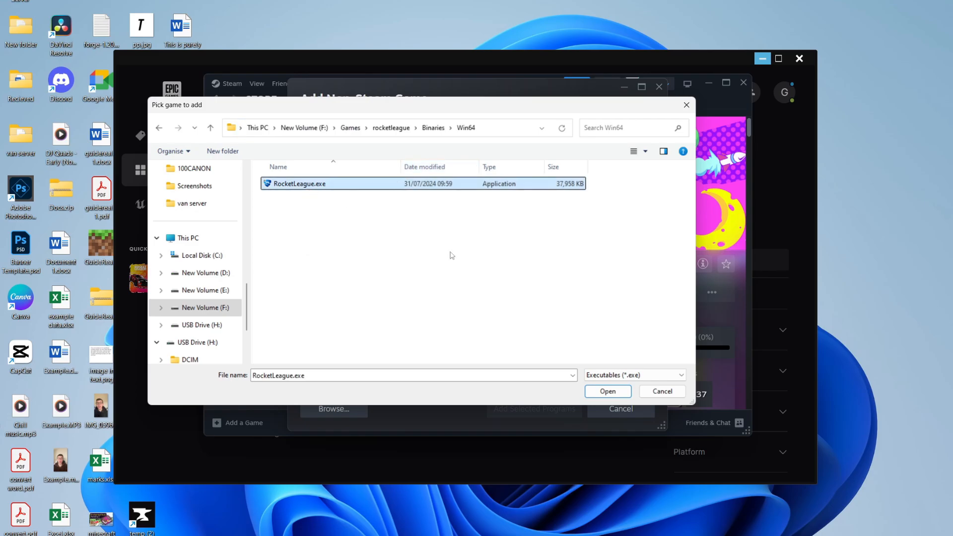
click(607, 391)
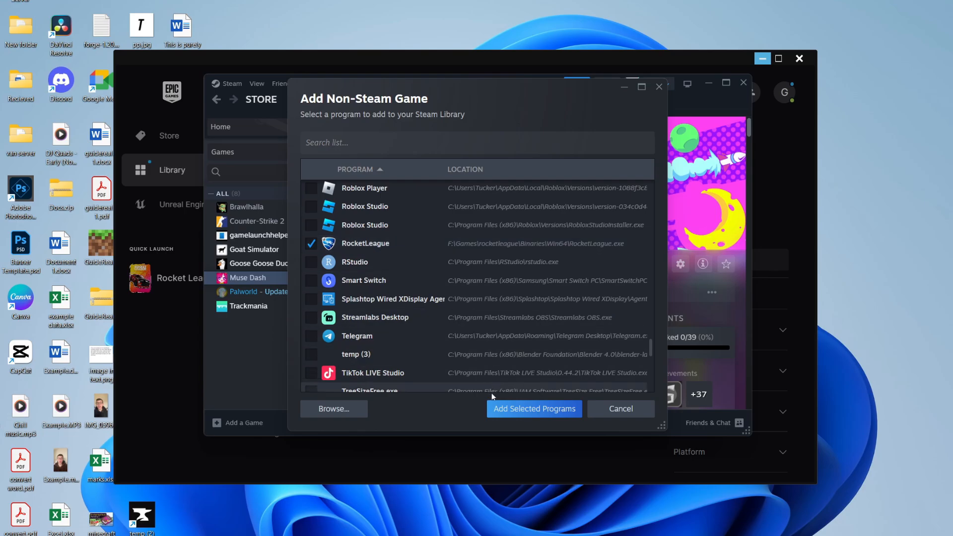
- Add RocketLeague to the library and show its game page with the Play button
click(534, 408)
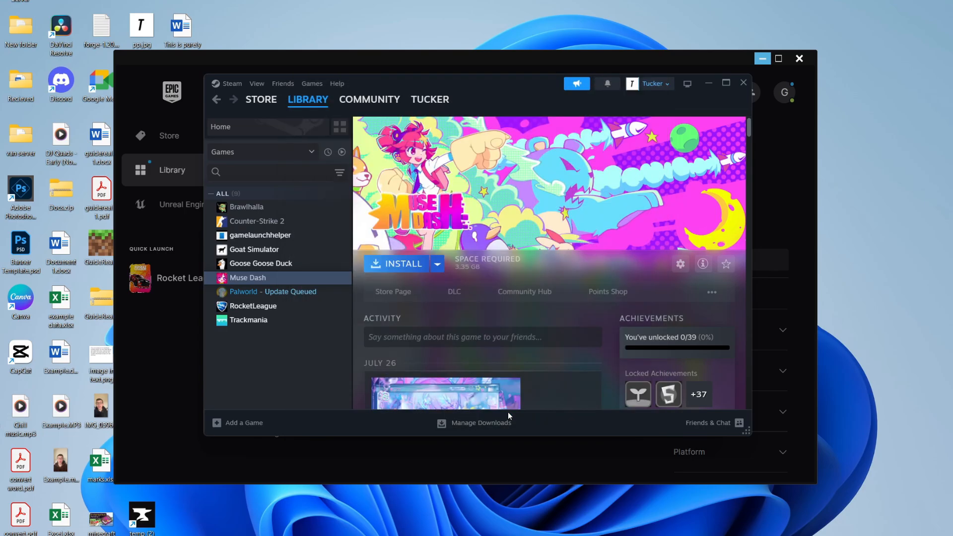
mouse_move(302, 307)
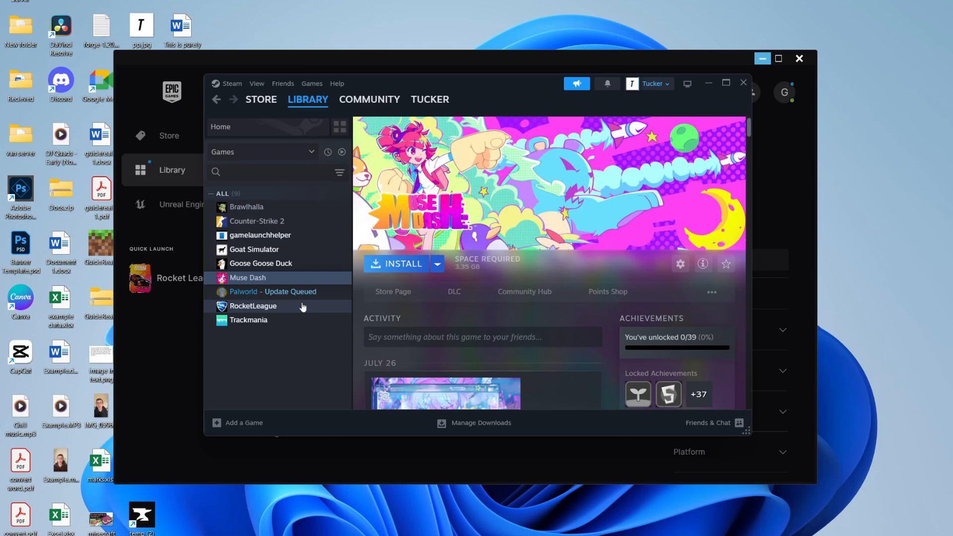
click(253, 306)
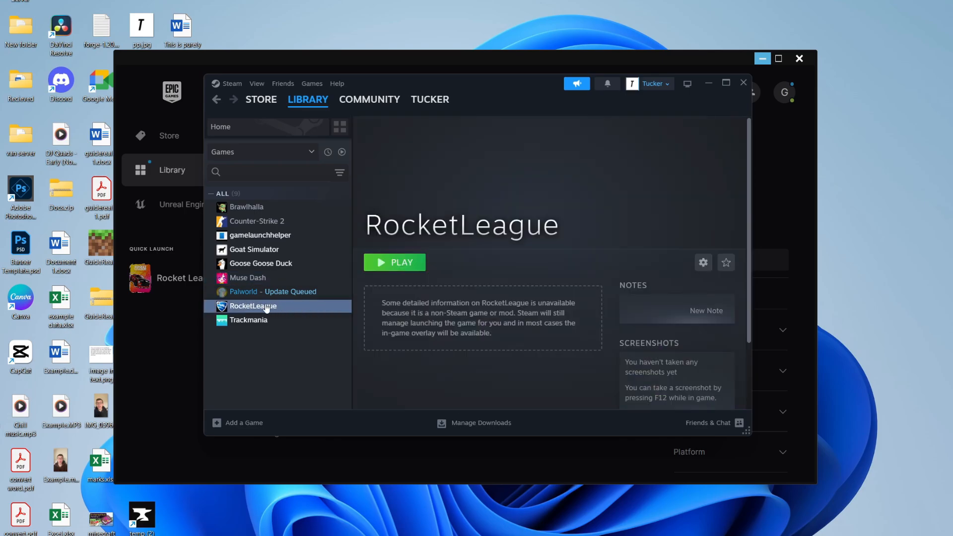